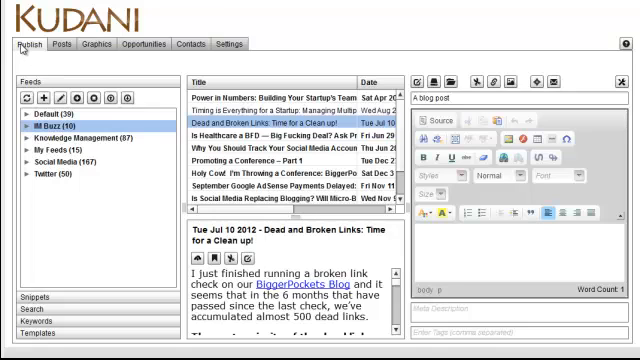
pyautogui.moveTo(60, 78)
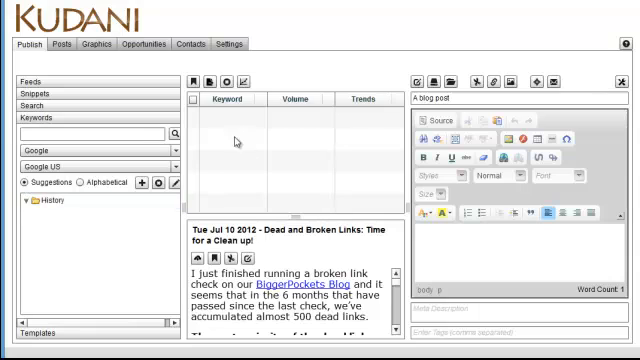
pyautogui.moveTo(231, 138)
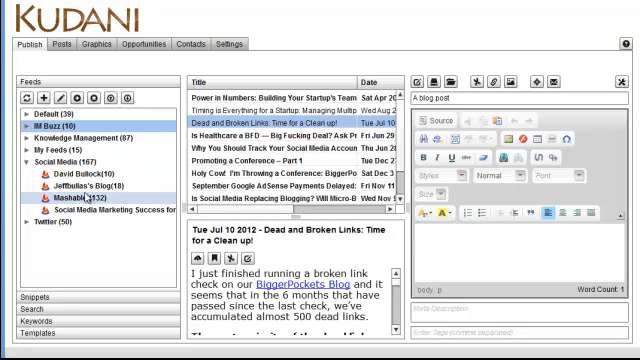
# Show David Bullock's feed and preview 'The Debate On Mobile Marketing Continues'
pyautogui.click(70, 176)
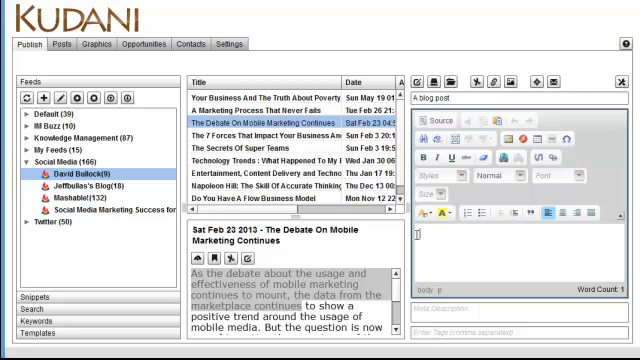
pyautogui.moveTo(426, 212)
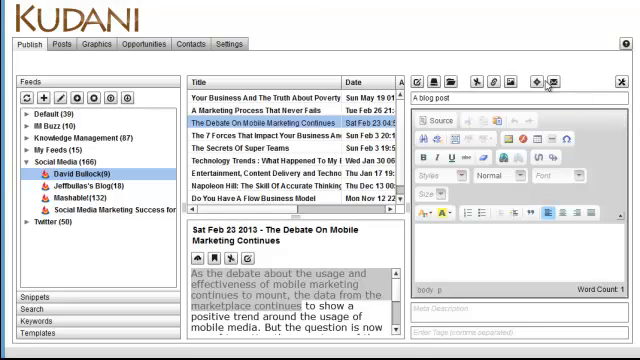
# Search Kudani Opportunities for the keyword 'cellulite' on Google US
pyautogui.click(65, 44)
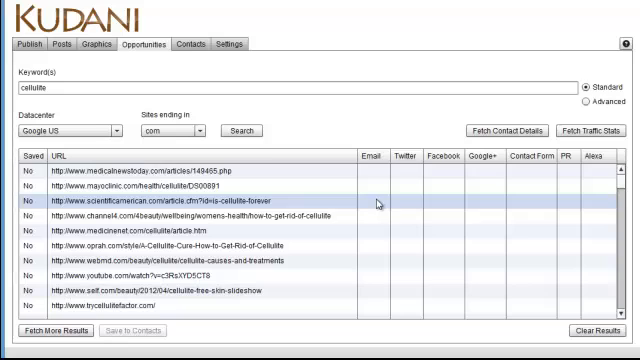
# Switch to the Rapid Content Wizard window's blank Content Builder editor
pyautogui.click(183, 44)
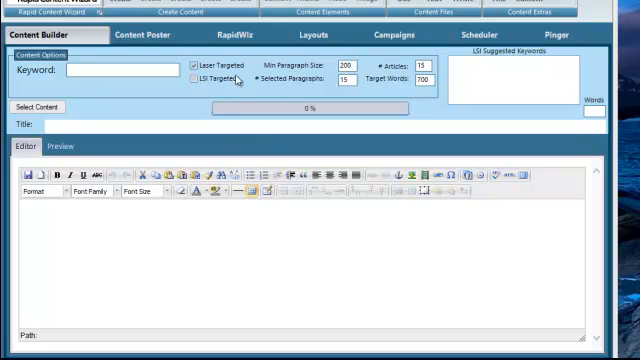
pyautogui.click(196, 78)
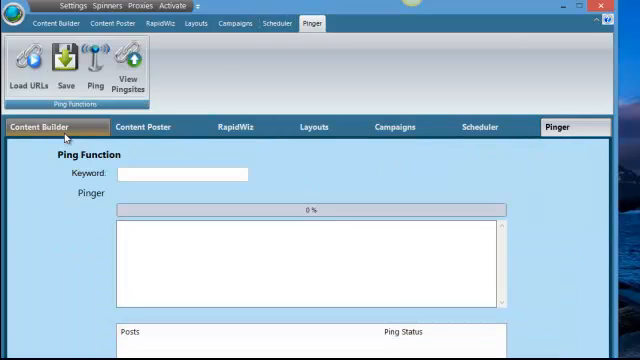
pyautogui.click(58, 127)
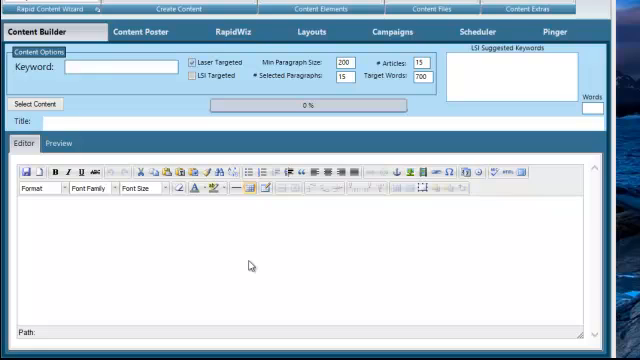
pyautogui.moveTo(233, 283)
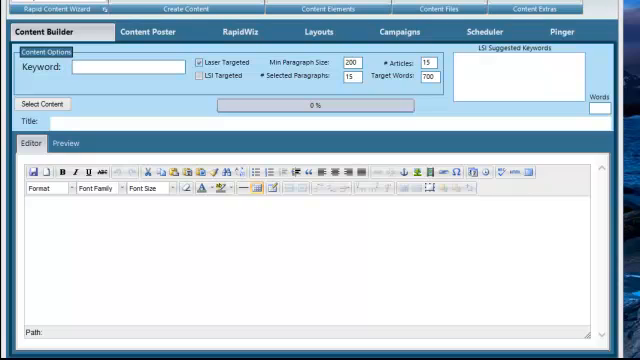
pyautogui.moveTo(131, 53)
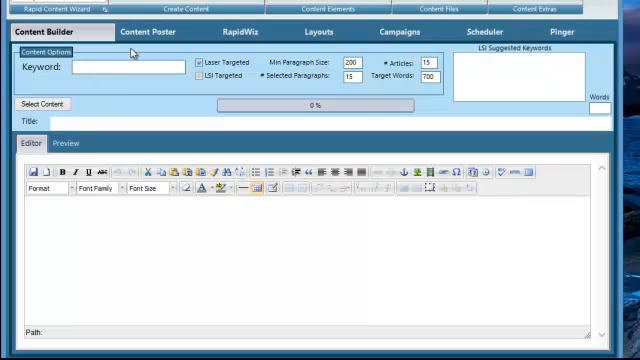
# Enter 'picture frames' as the Content Options keyword
pyautogui.write('picture')
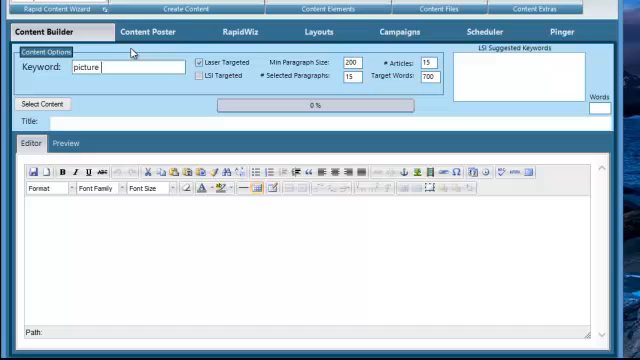
pyautogui.write('frames')
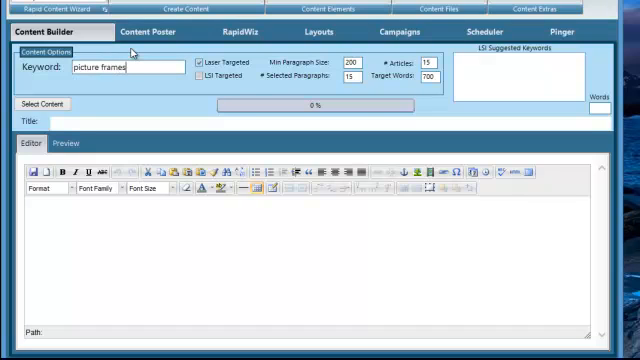
pyautogui.click(45, 105)
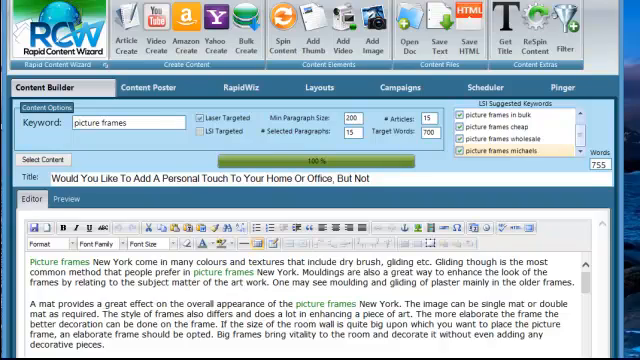
pyautogui.scroll(-3)
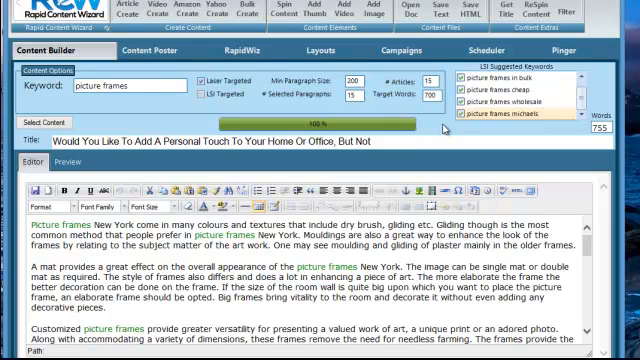
pyautogui.moveTo(444, 125)
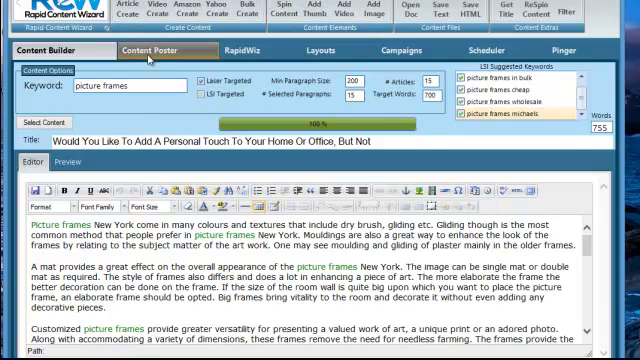
# Show the Content Poster page with its empty WordPress websites list
pyautogui.click(164, 51)
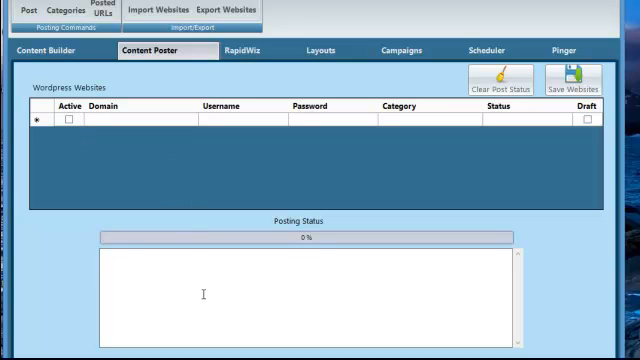
pyautogui.moveTo(205, 182)
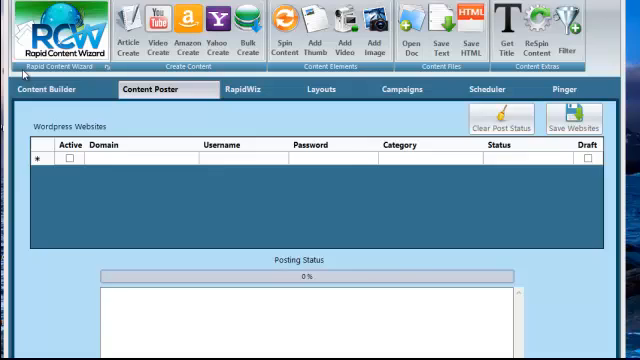
# Return to the Content Builder page for the picture frames article
pyautogui.click(60, 92)
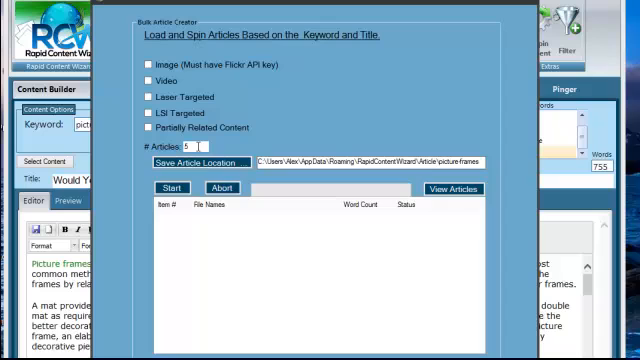
# Enter 50 in the Bulk Article Creator, then return to Content Poster
pyautogui.write('50')
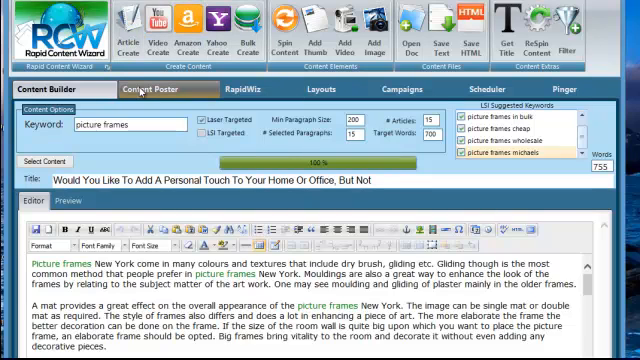
pyautogui.click(150, 91)
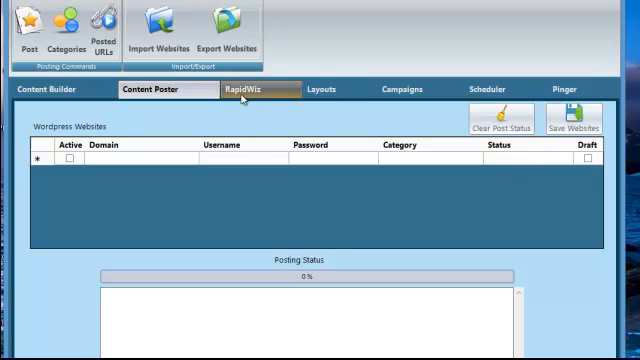
# Show the RapidWiz Campaigns page with its empty Create/Edit Campaign form
pyautogui.click(253, 89)
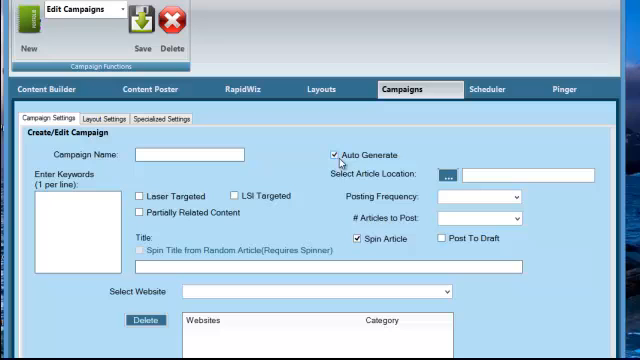
# Toggle Auto Generate off and back on, and preview the # Articles to Post choices
pyautogui.click(510, 173)
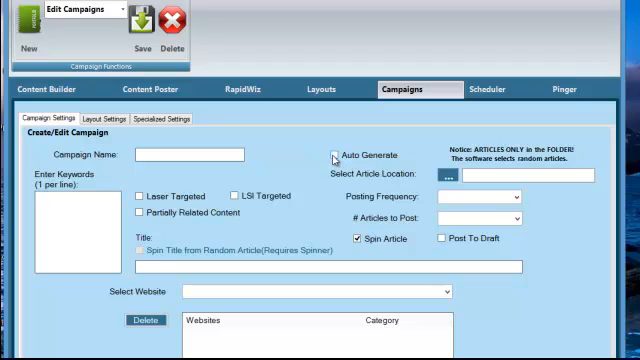
pyautogui.click(336, 155)
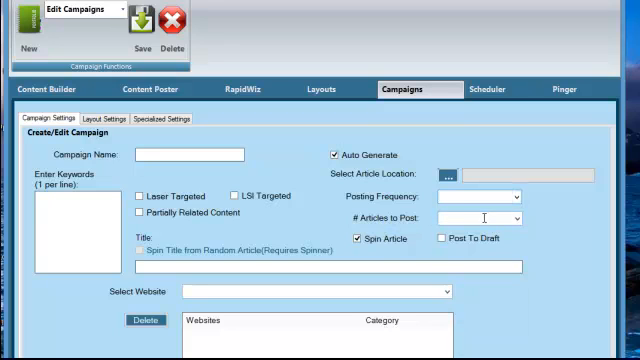
pyautogui.click(514, 217)
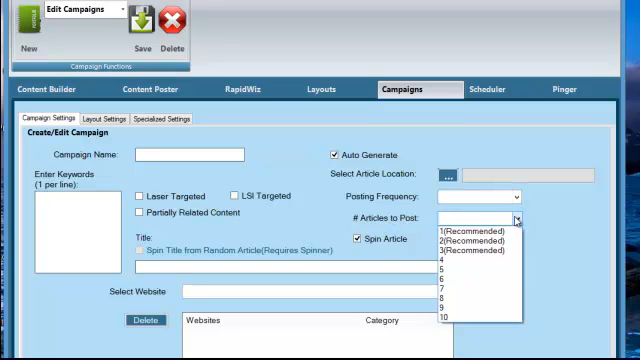
pyautogui.click(490, 208)
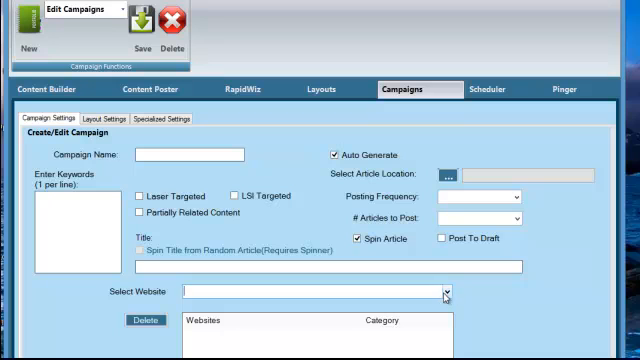
pyautogui.moveTo(297, 241)
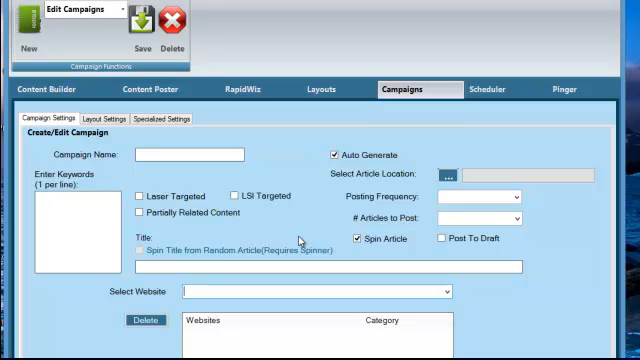
pyautogui.moveTo(299, 242)
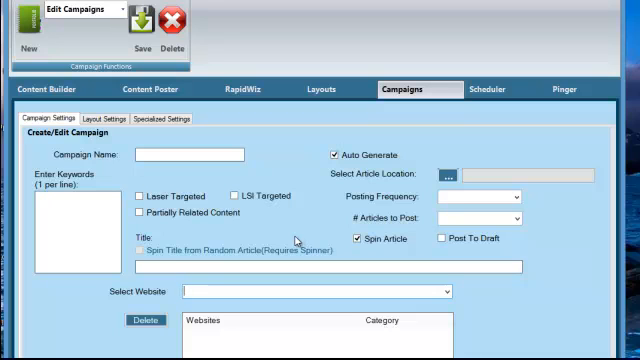
pyautogui.moveTo(289, 41)
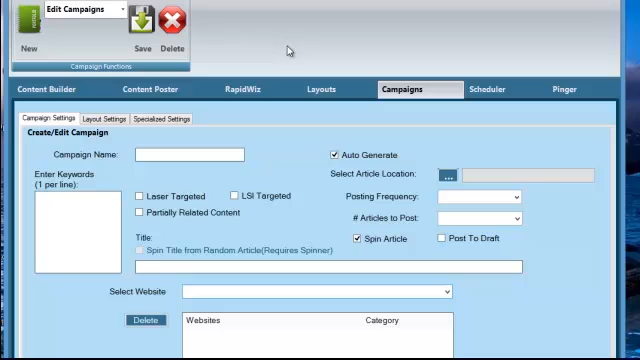
pyautogui.moveTo(288, 48)
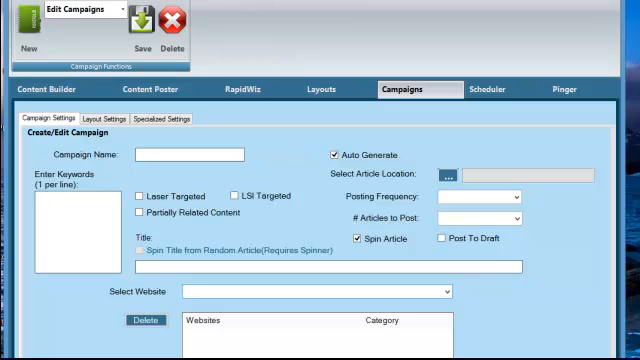